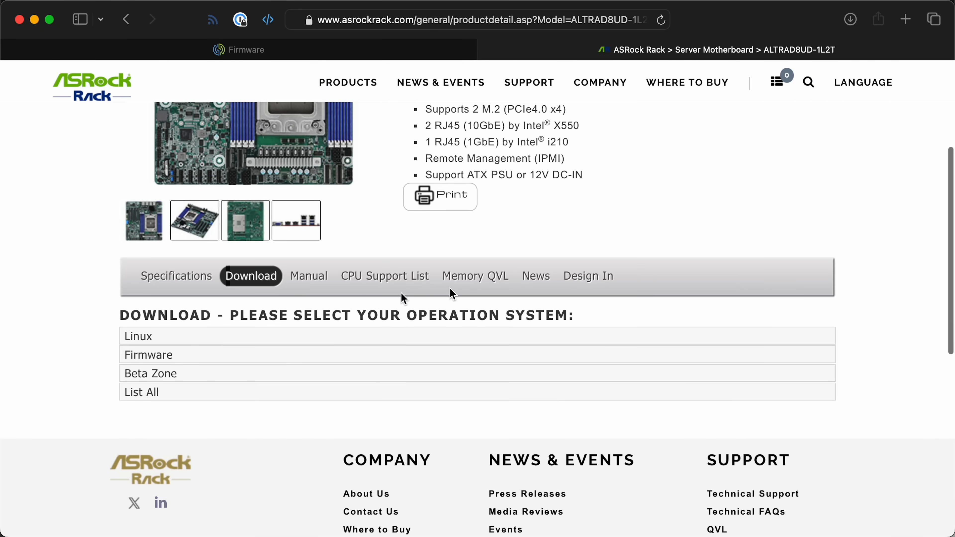
mouse_move(150, 374)
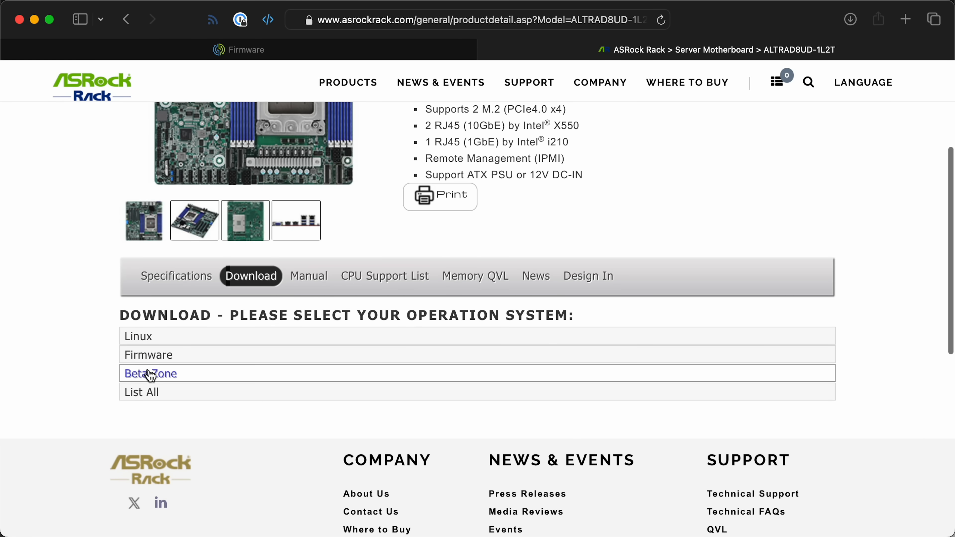
Scroll down through main.yml of the arm-nas playbook to review its task list.
click(150, 374)
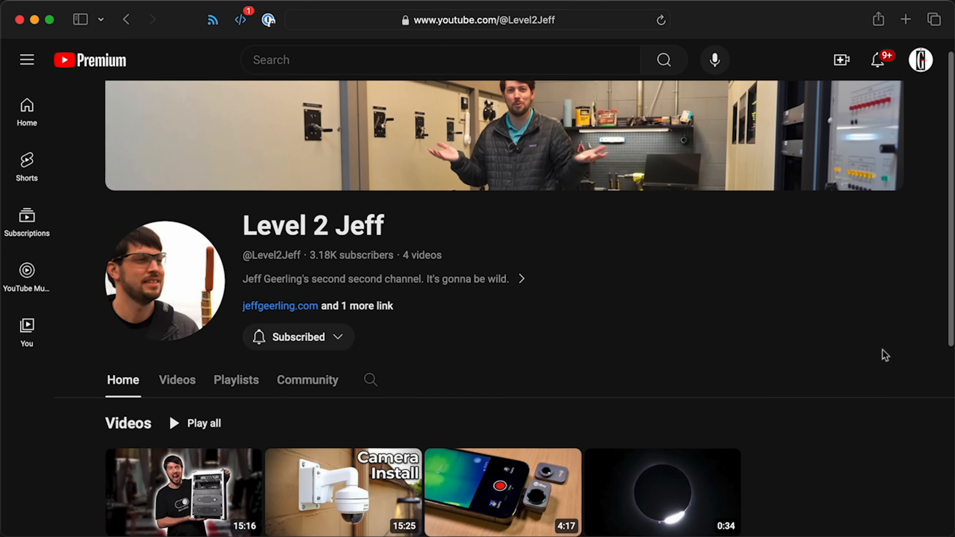
scroll(down, 3)
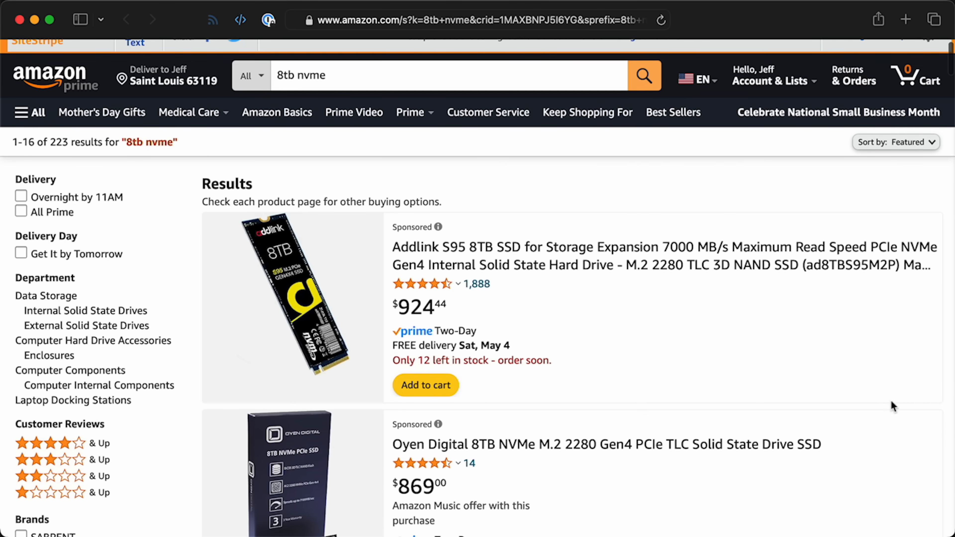
scroll(down, 3)
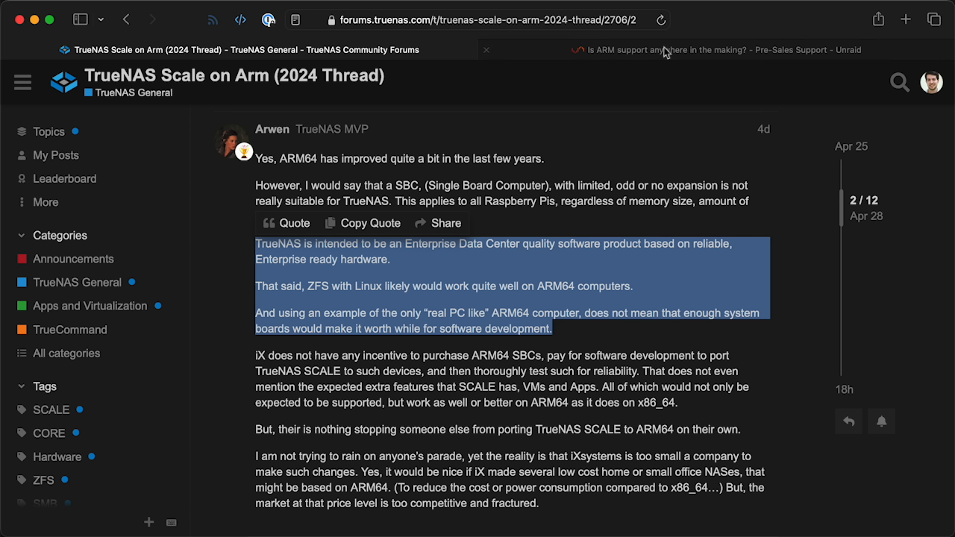
click(724, 50)
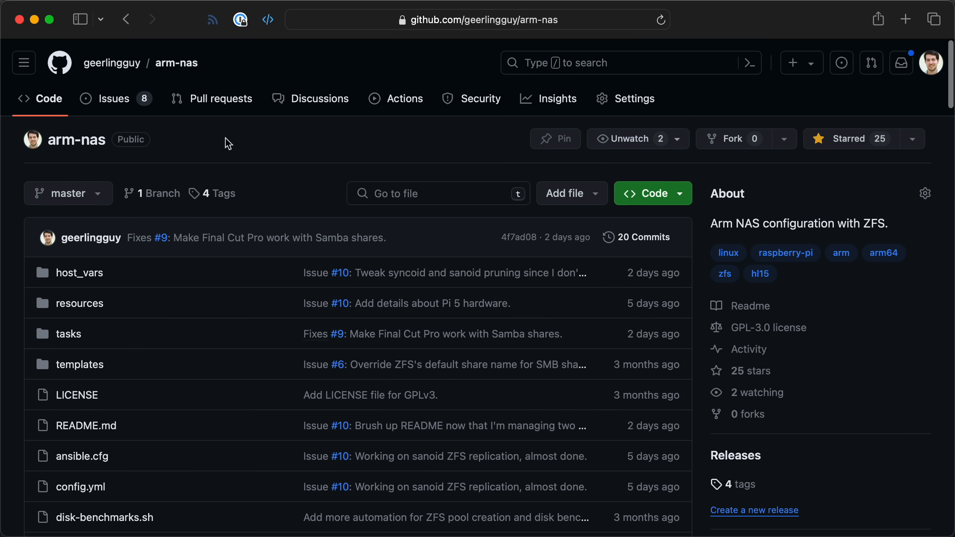
scroll(down, 3)
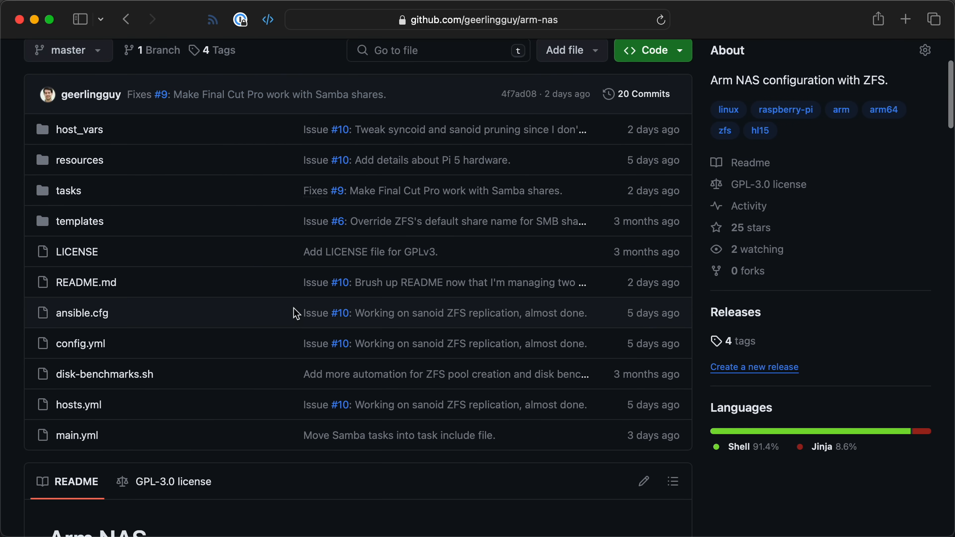
scroll(down, 3)
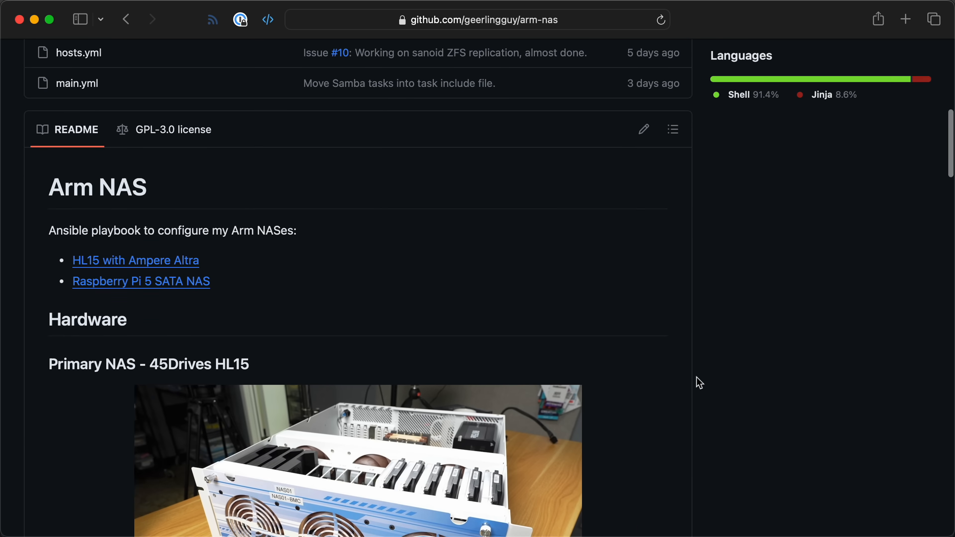
scroll(down, 3)
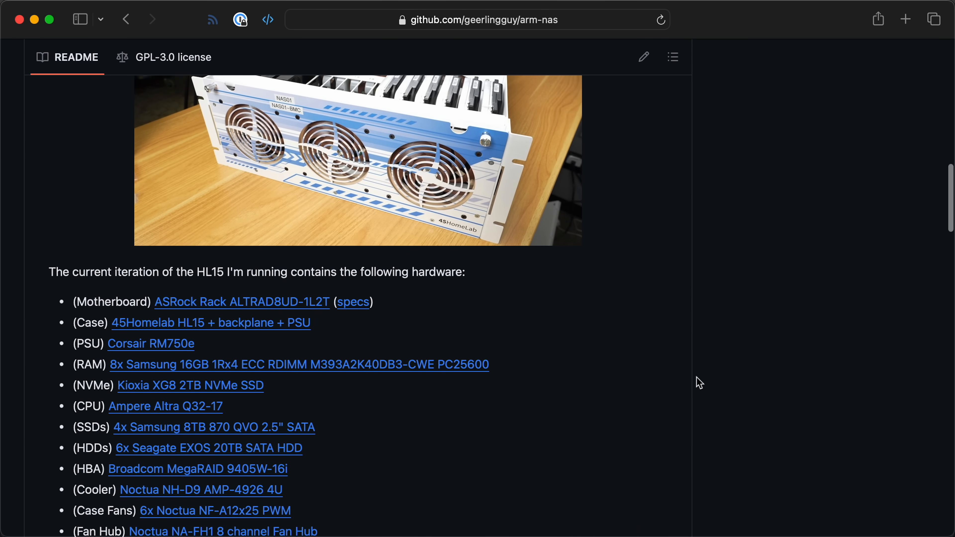
scroll(down, 3)
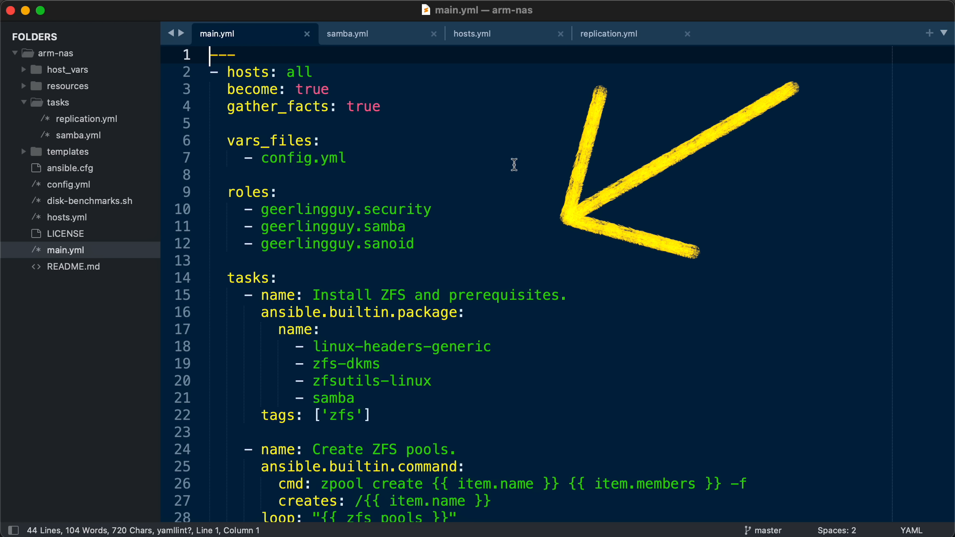
scroll(down, 3)
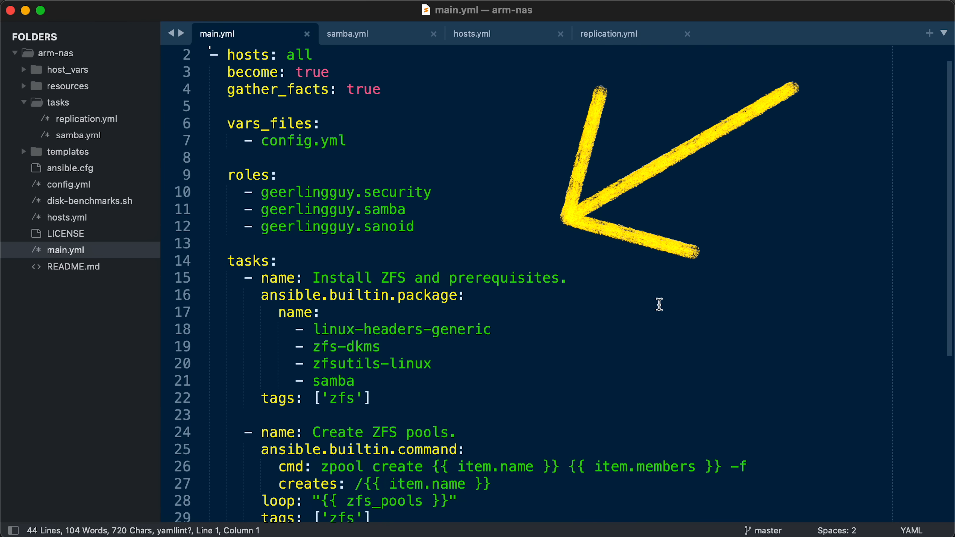
scroll(down, 3)
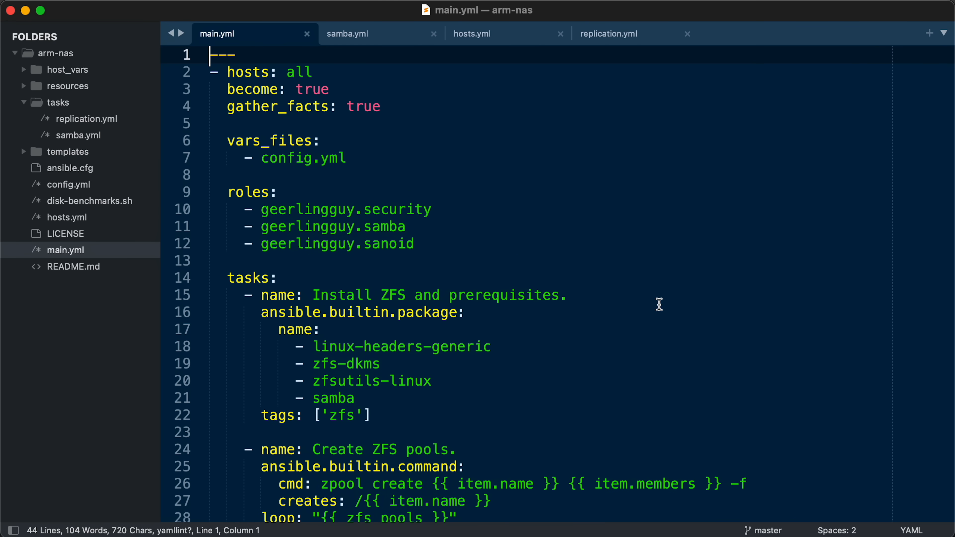
mouse_move(483, 228)
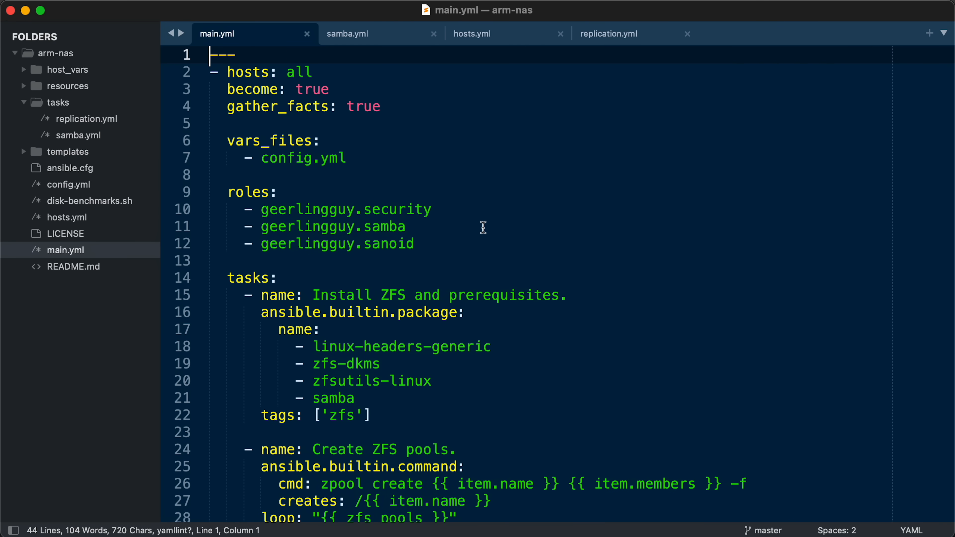
mouse_move(621, 295)
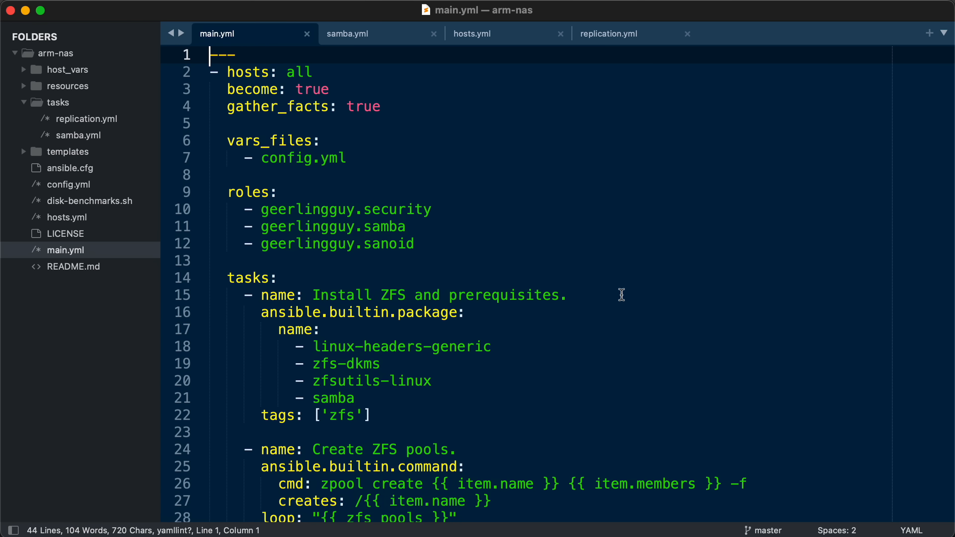
mouse_move(633, 369)
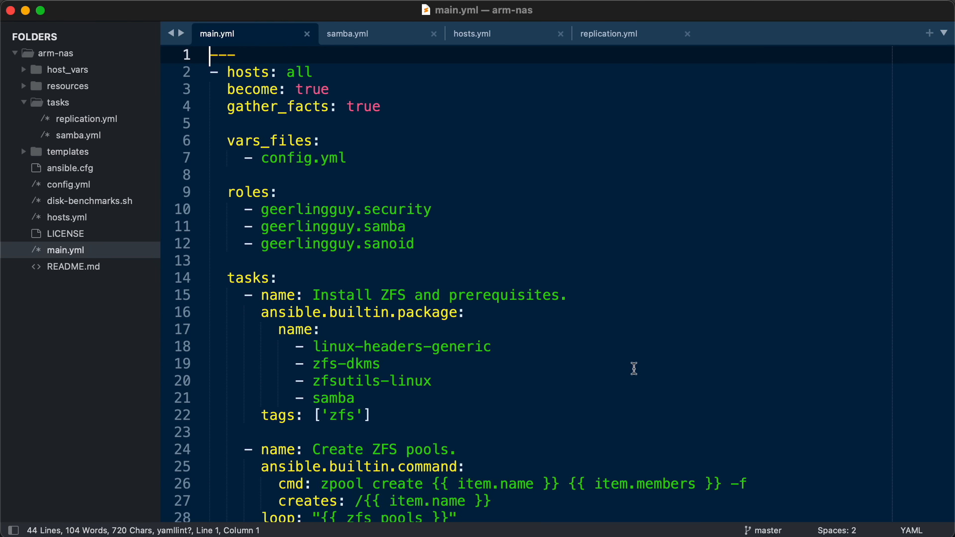
Highlight the tasks section of main.yml, then continue into the samba.yml task file.
scroll(down, 3)
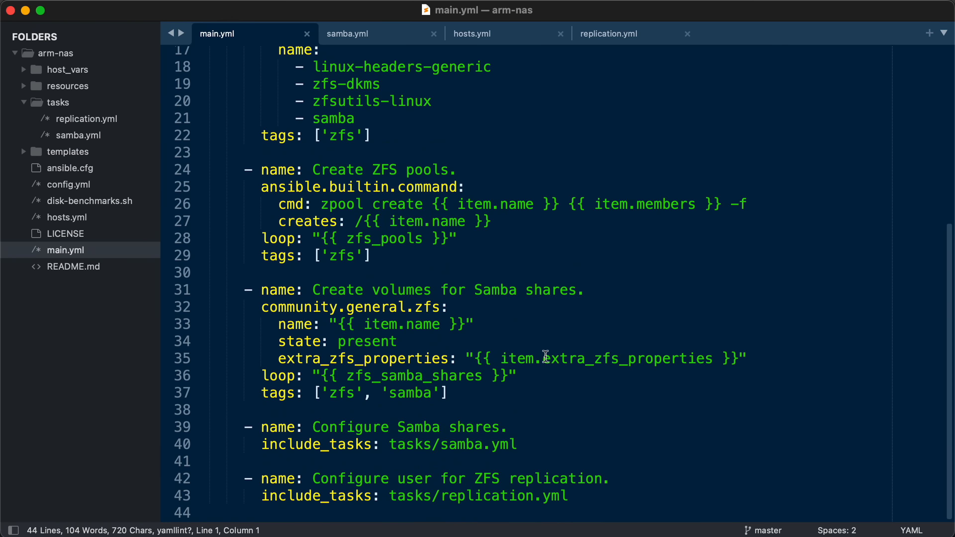
drag(262, 478, 567, 496)
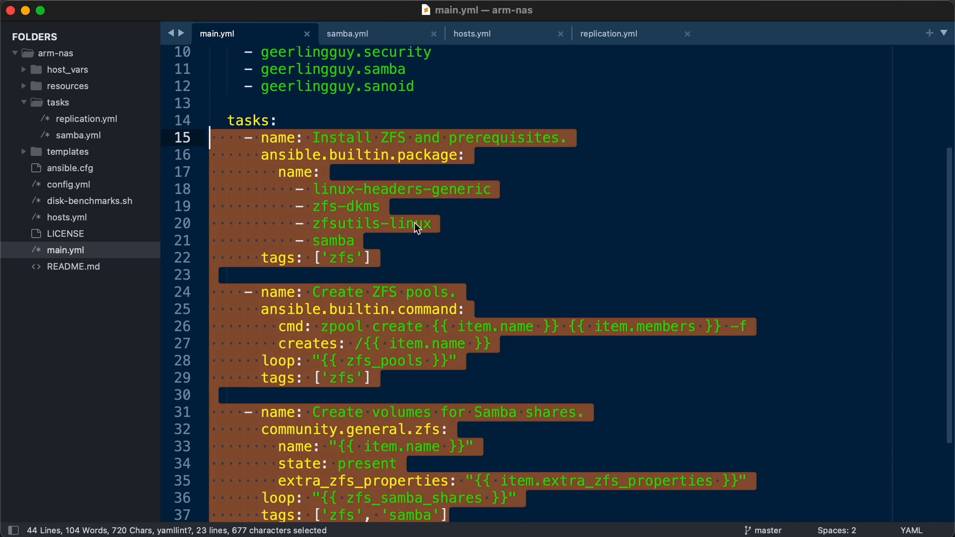
scroll(down, 3)
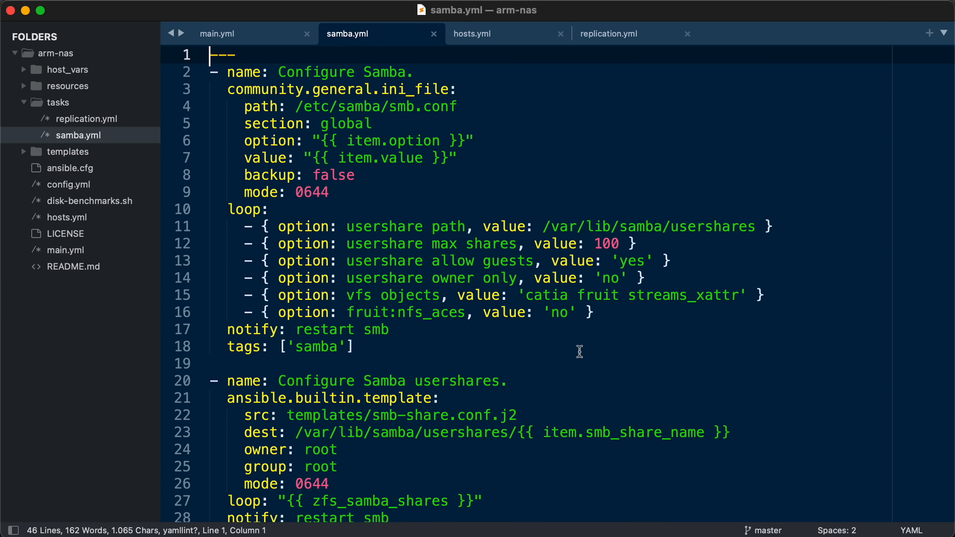
scroll(down, 3)
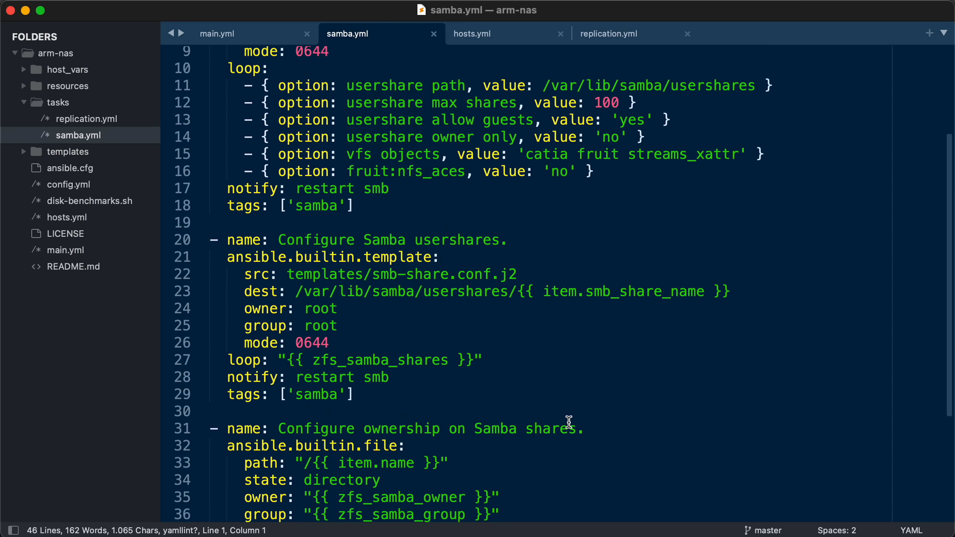